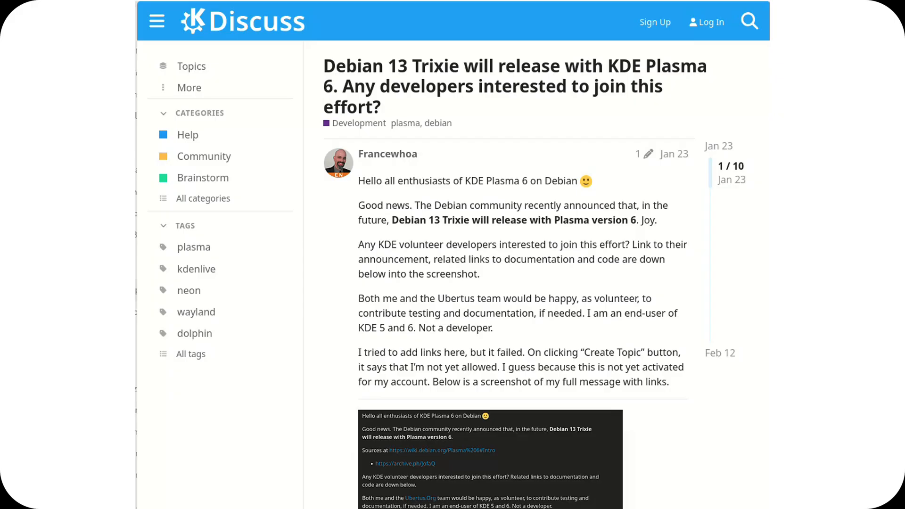
{"action": "scroll", "scroll_direction": "down", "scroll_amount": 3}
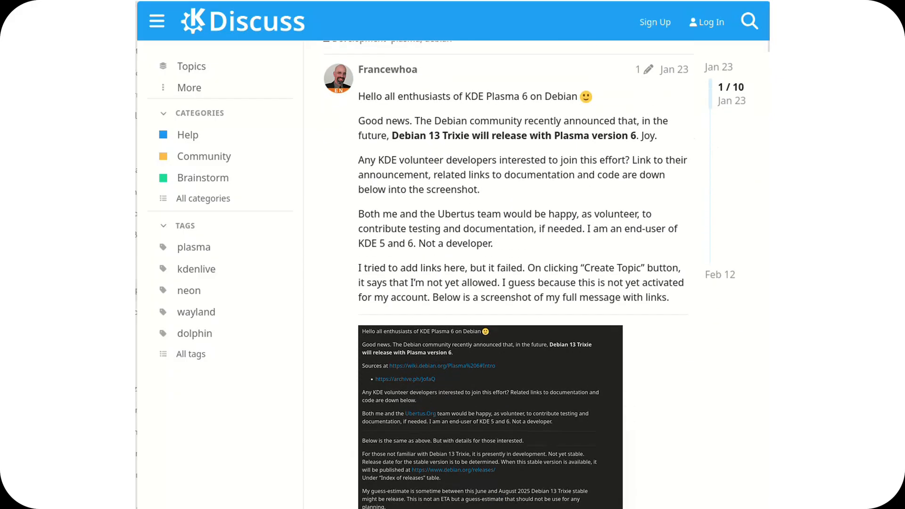
{"action": "scroll", "scroll_direction": "down", "scroll_amount": 3}
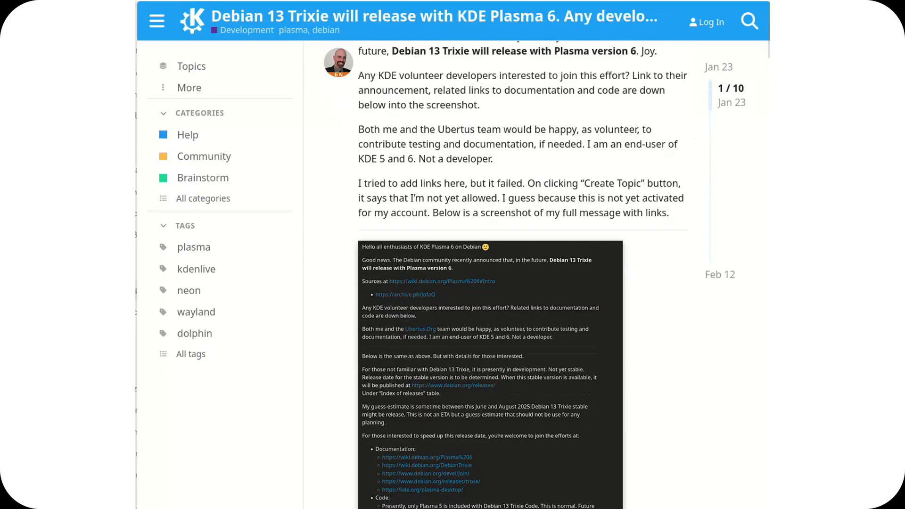
{"action": "scroll", "scroll_direction": "down", "scroll_amount": 3}
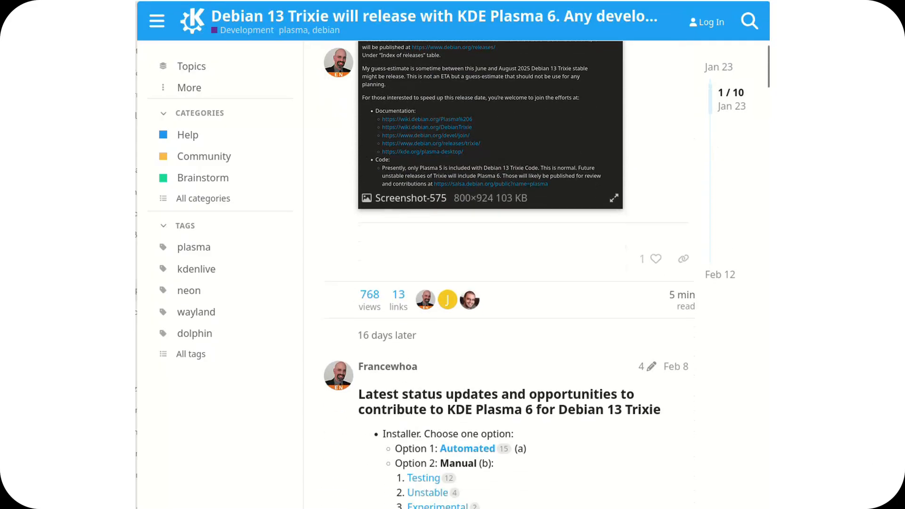
{"action": "scroll", "scroll_direction": "down", "scroll_amount": 3}
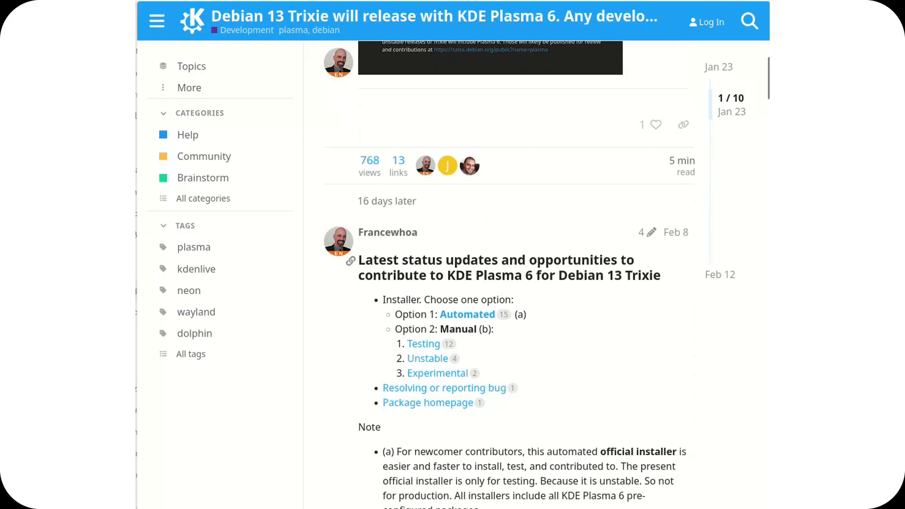
{"action": "scroll", "scroll_direction": "down", "scroll_amount": 3}
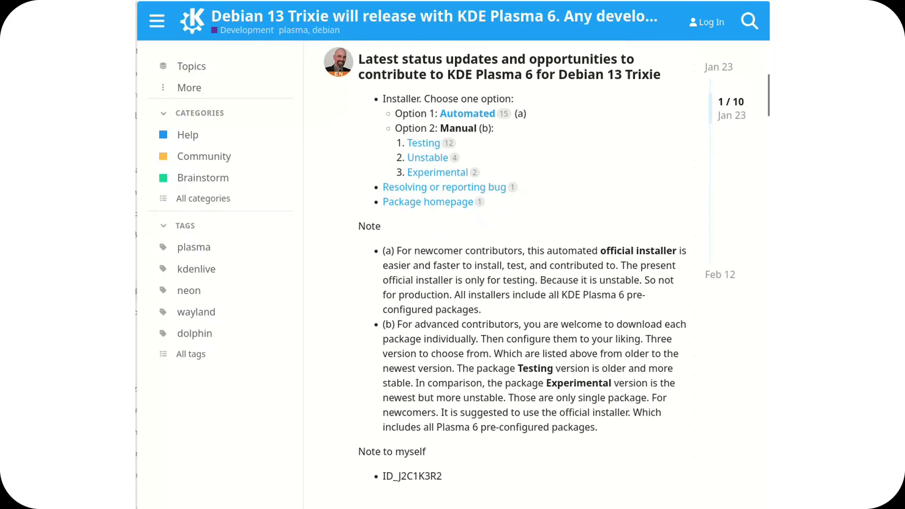
{"action": "scroll", "scroll_direction": "down", "scroll_amount": 3}
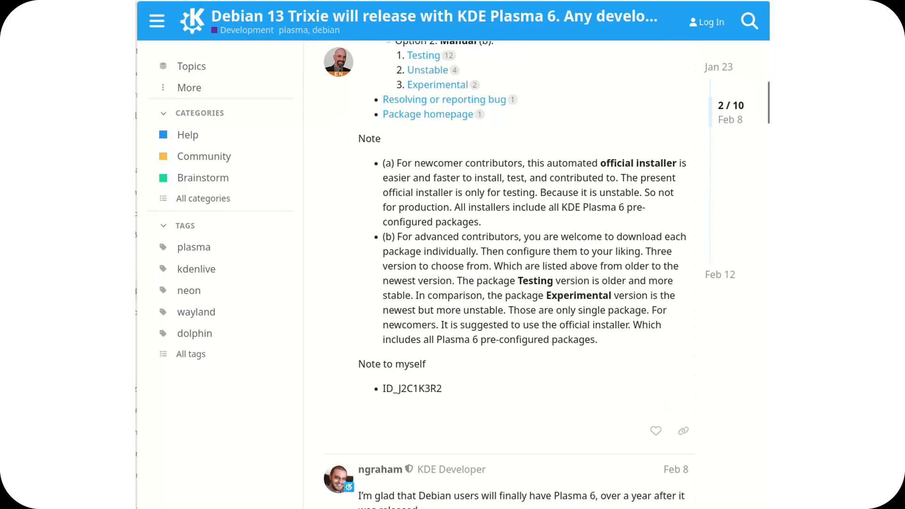
{"action": "scroll", "scroll_direction": "down", "scroll_amount": 3}
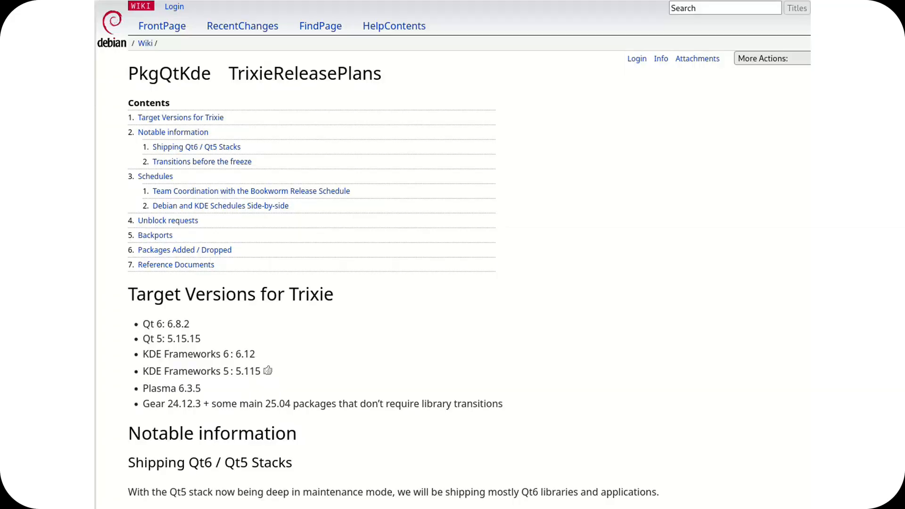
{"action": "scroll", "scroll_direction": "down", "scroll_amount": 3}
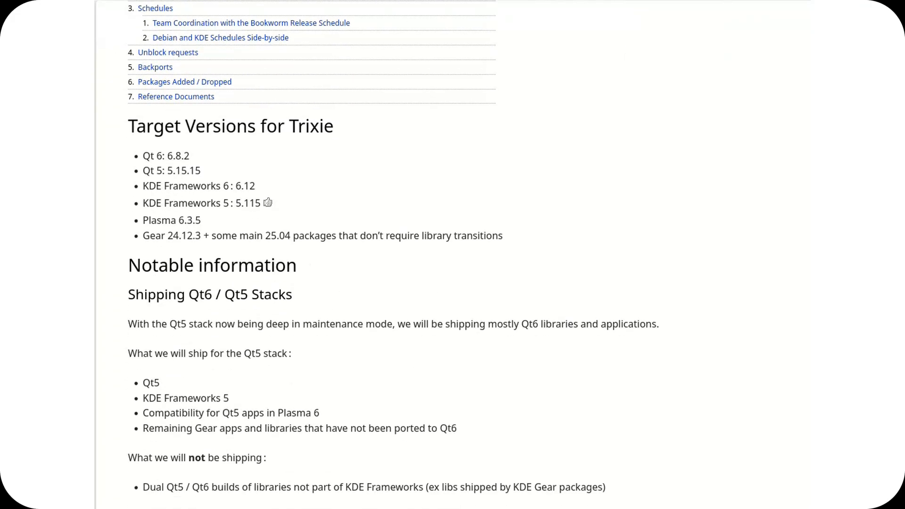
{"action": "scroll", "scroll_direction": "down", "scroll_amount": 3}
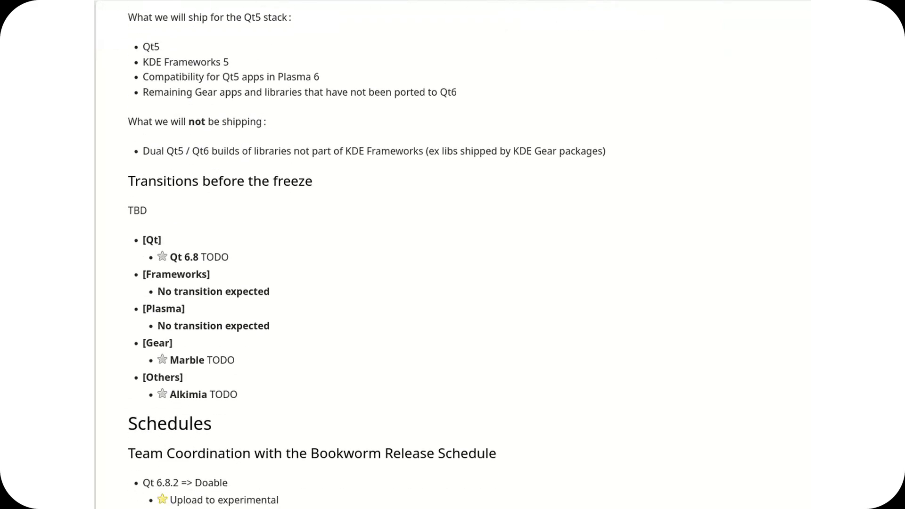
{"action": "scroll", "scroll_direction": "down", "scroll_amount": 3}
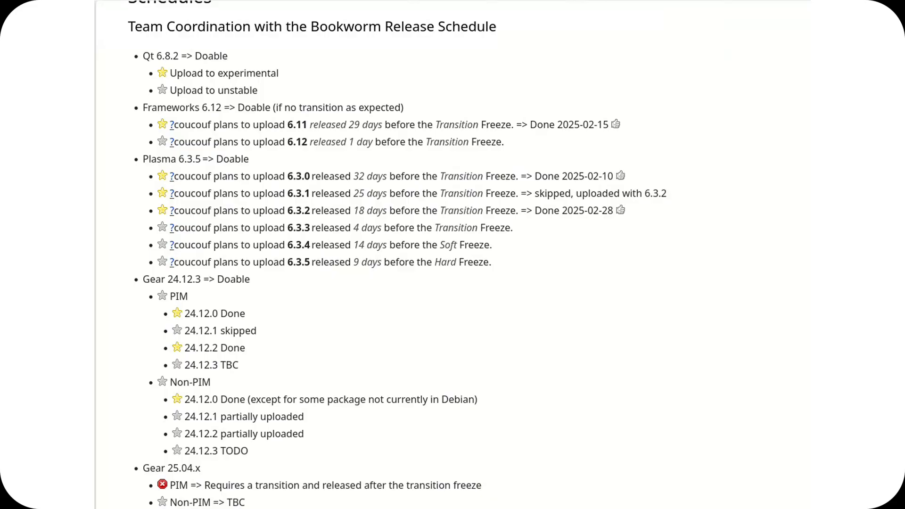
{"action": "scroll", "scroll_direction": "down", "scroll_amount": 3}
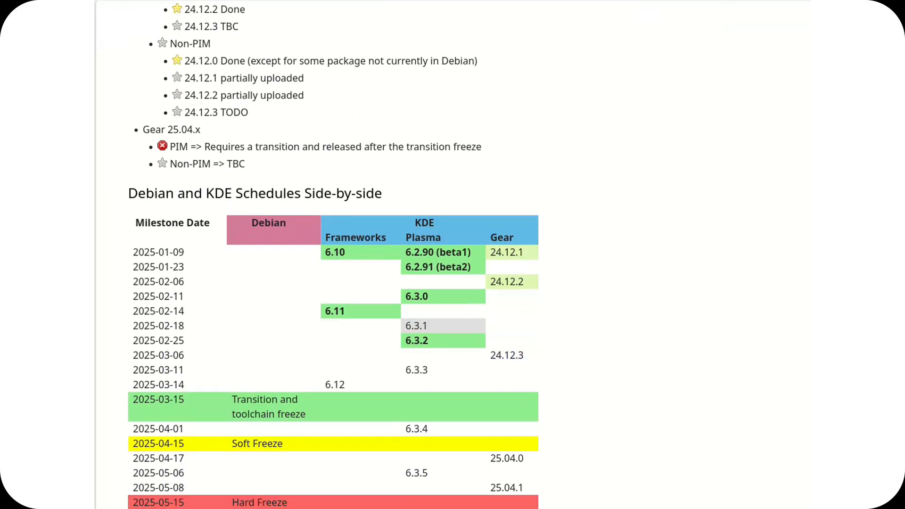
{"action": "scroll", "scroll_direction": "down", "scroll_amount": 3}
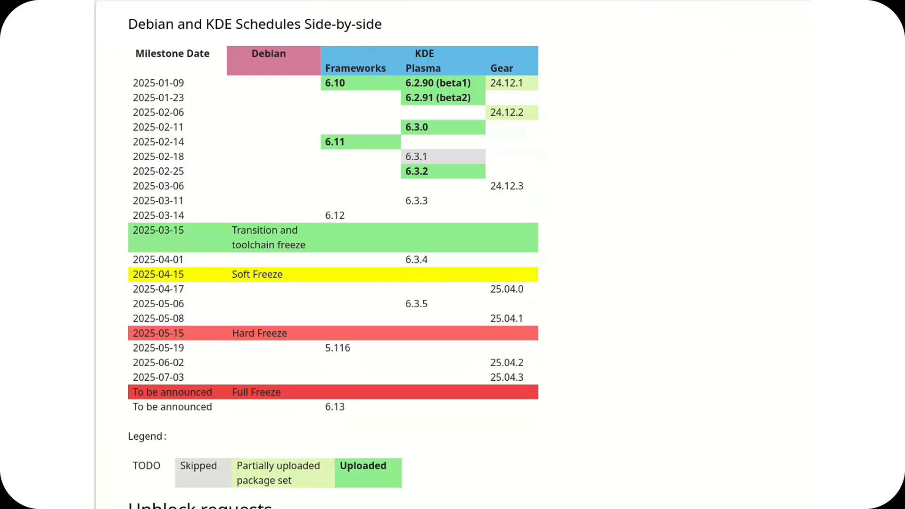
{"action": "scroll", "scroll_direction": "down", "scroll_amount": 3}
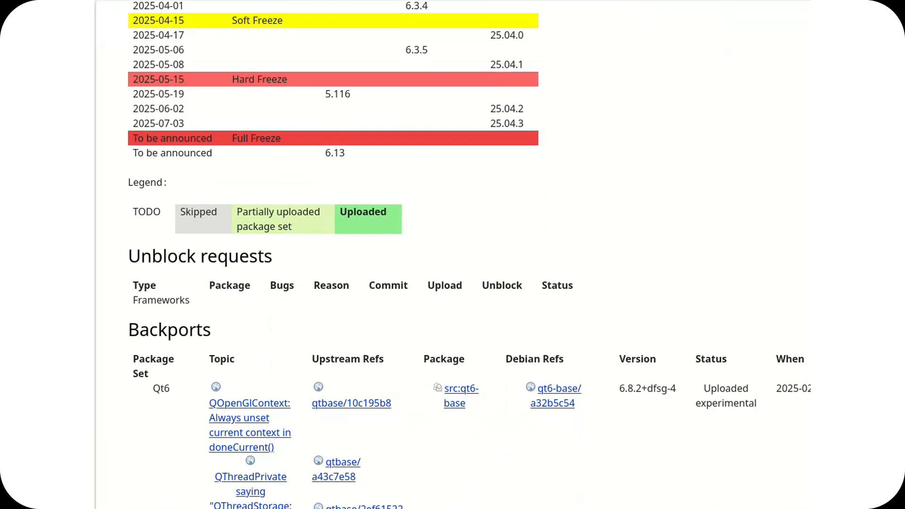